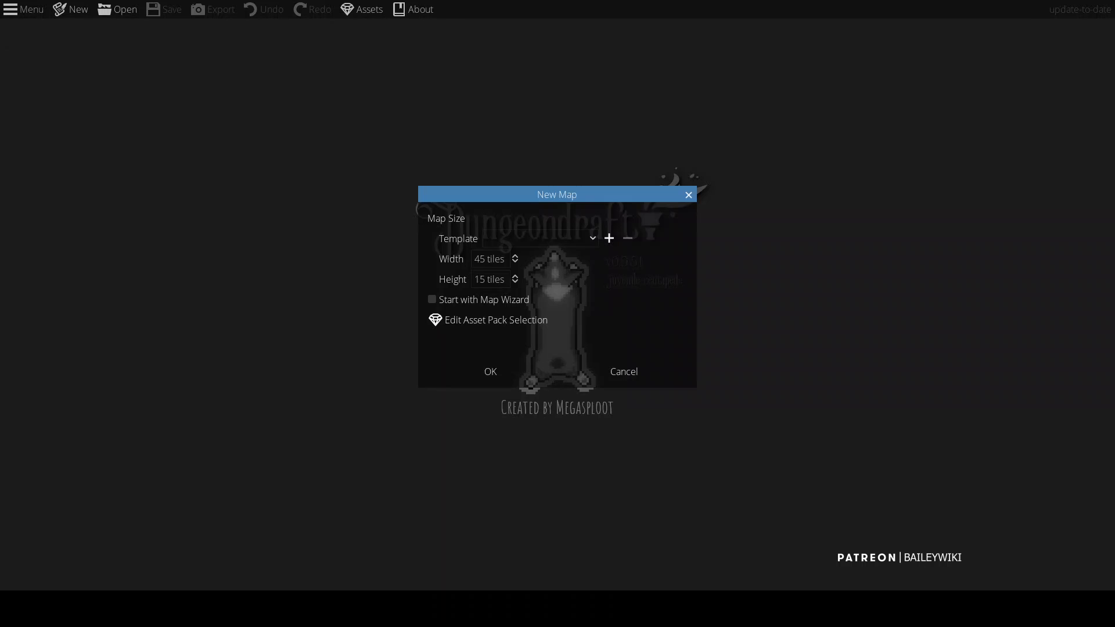
Step: Confirm the new 45 by 15 tile map
{"action": "left_click", "coordinate": [489, 371]}
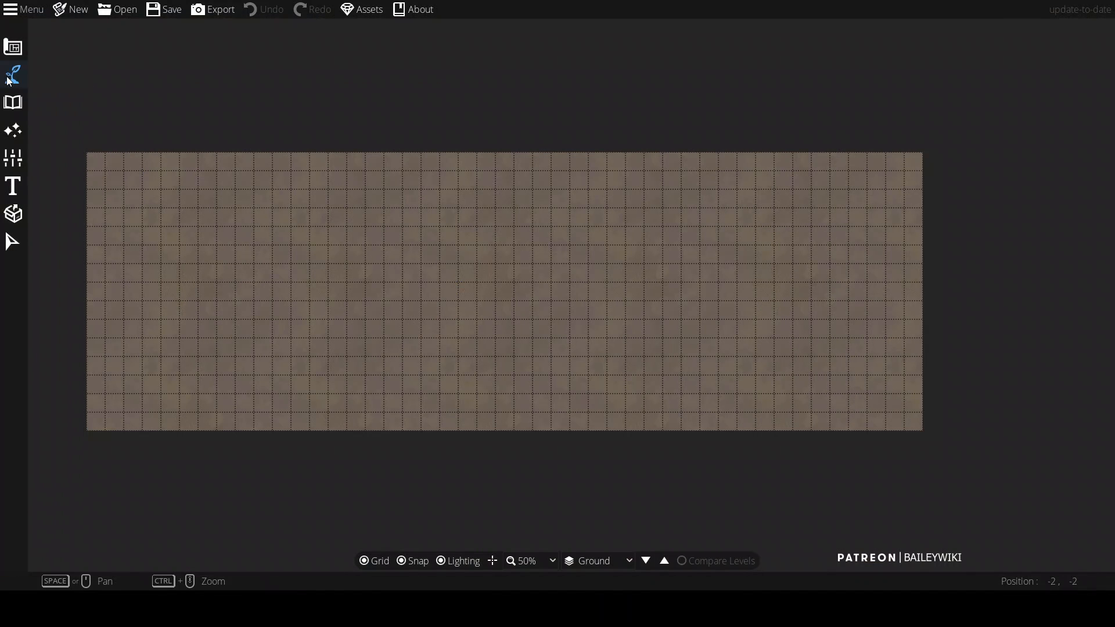
Step: Paint grass along the road's bottom edge with the Terrain Brush
{"action": "left_click", "coordinate": [12, 74]}
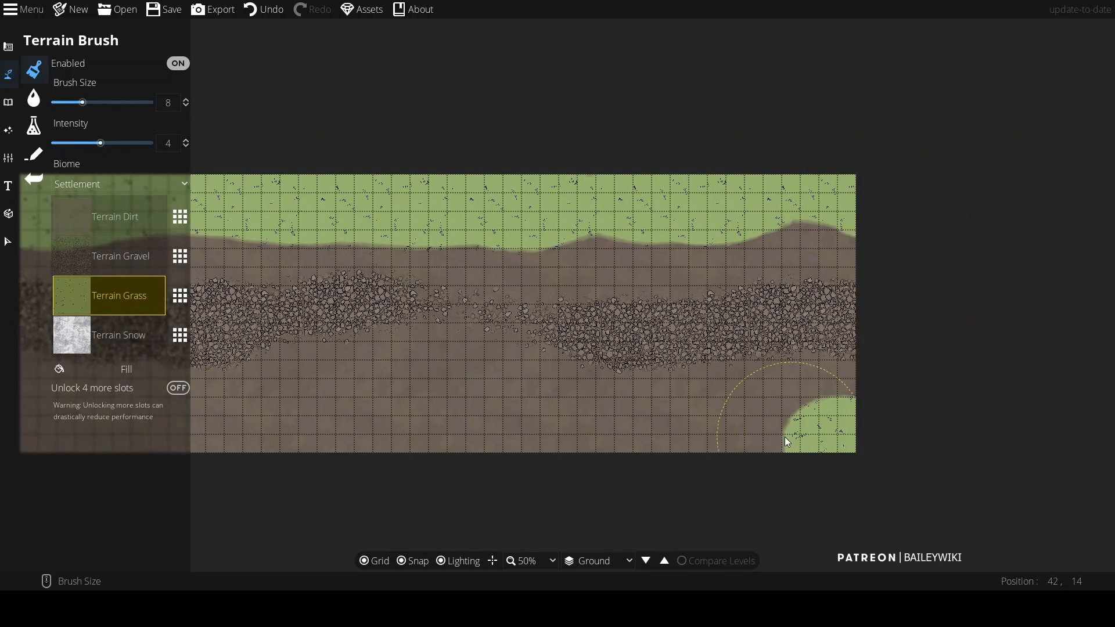
{"action": "left_click_drag", "start_coordinate": [786, 441], "coordinate": [375, 433]}
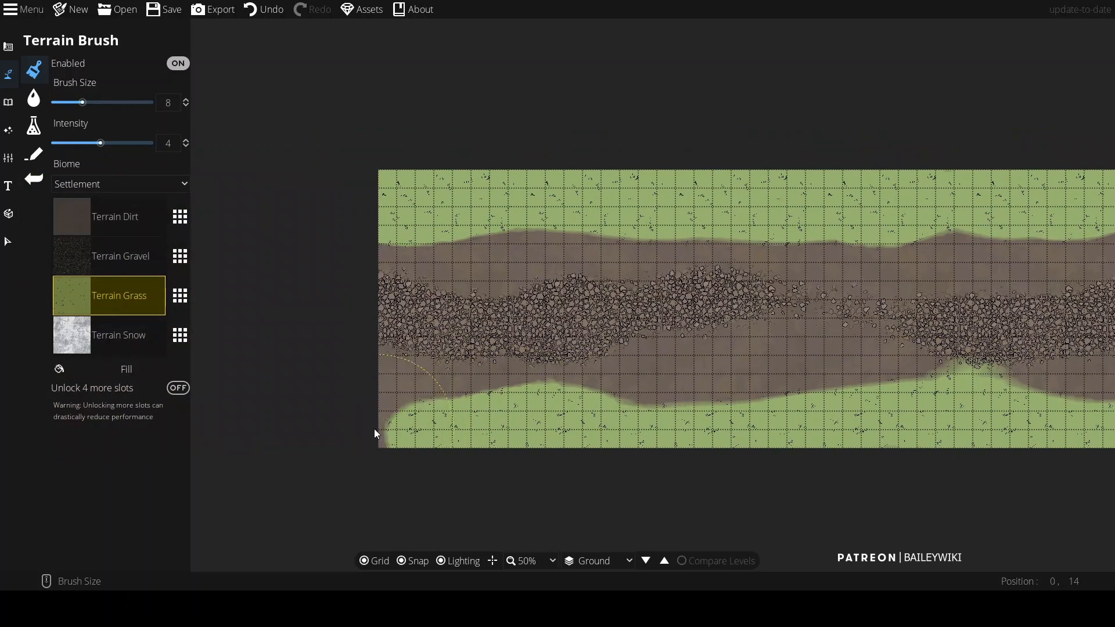
Step: Search the library for 'tree' and move a large tree to the top-right corner
{"action": "left_click", "coordinate": [9, 102]}
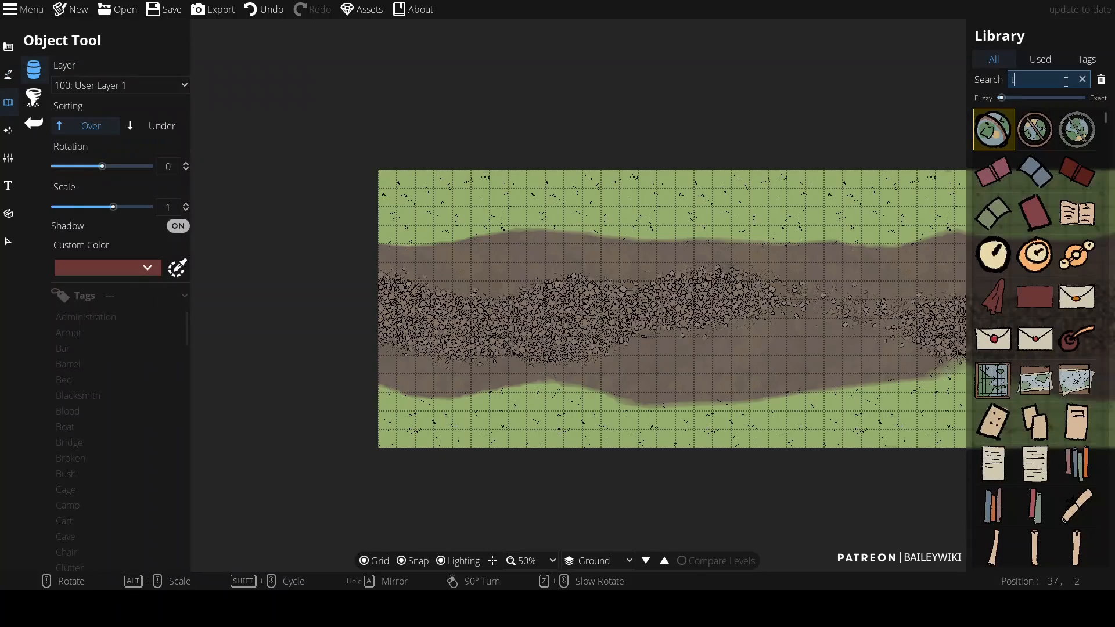
{"action": "type", "text": "tree"}
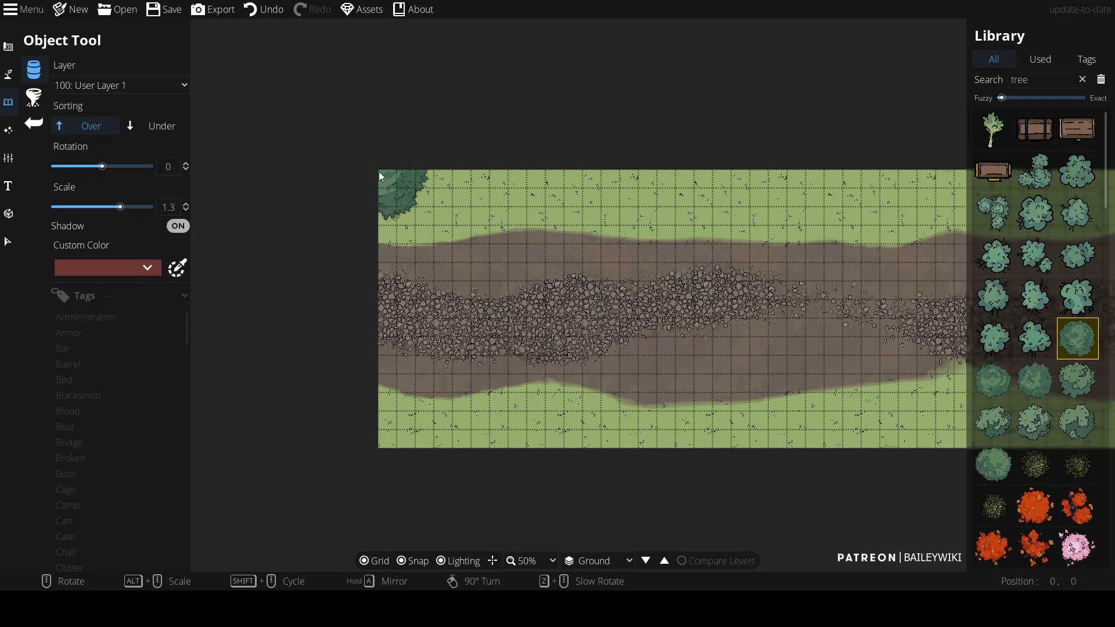
{"action": "left_click", "coordinate": [426, 221]}
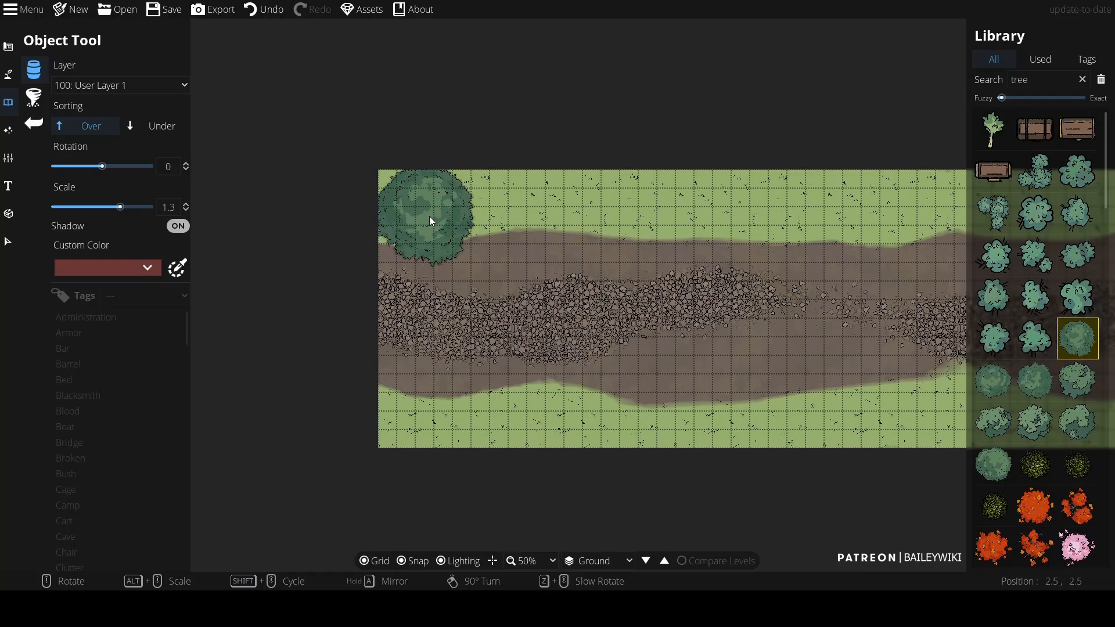
{"action": "left_click_drag", "start_coordinate": [428, 220], "coordinate": [433, 227]}
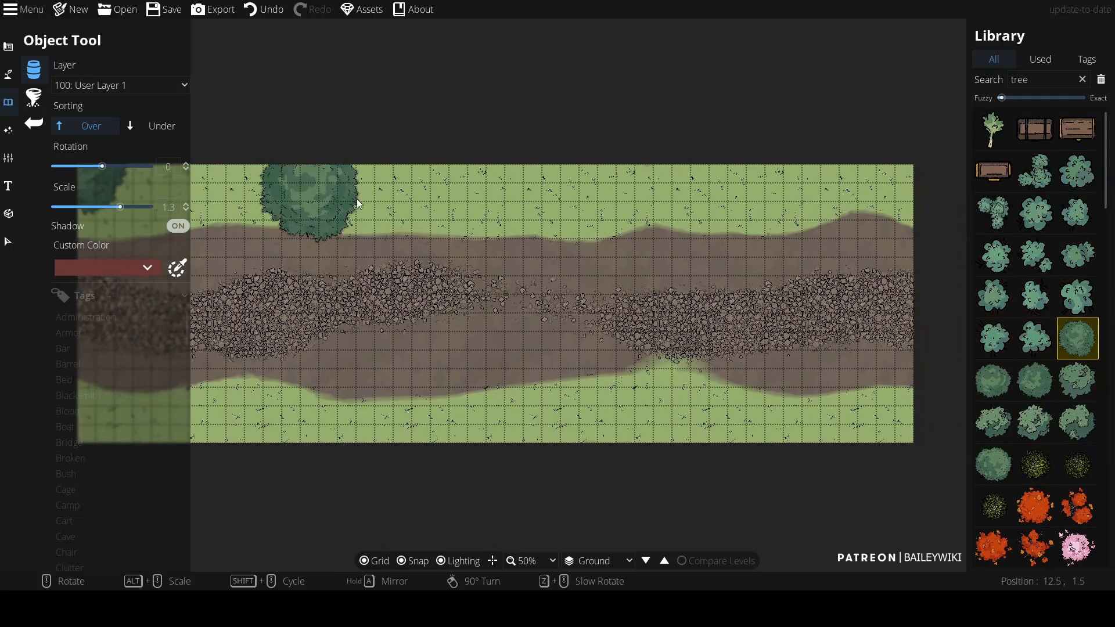
{"action": "left_click_drag", "start_coordinate": [305, 196], "coordinate": [886, 182]}
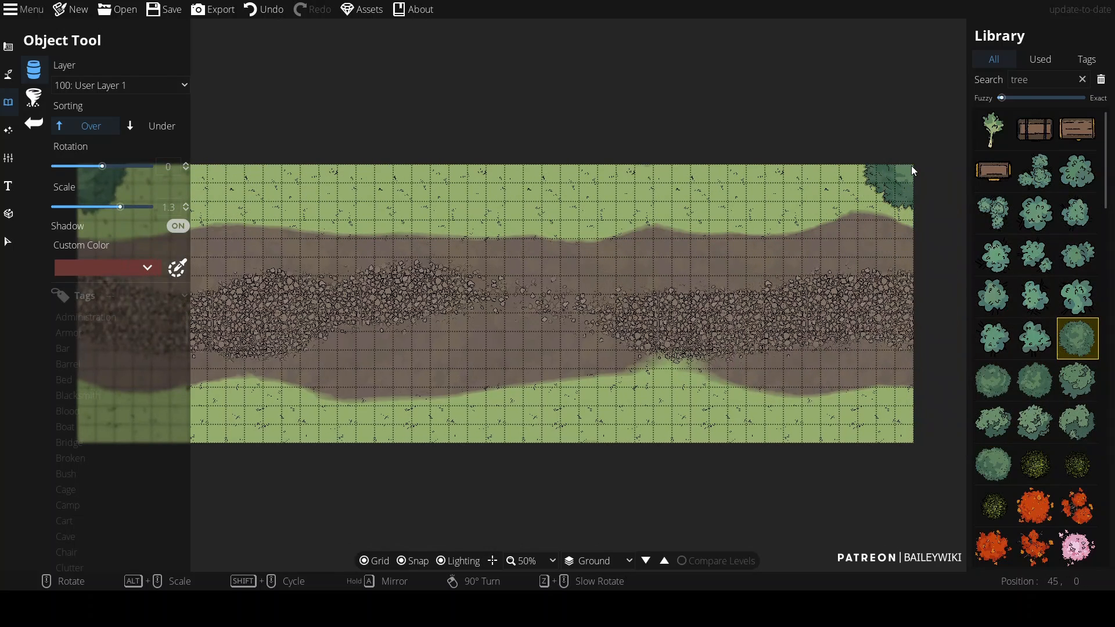
Step: Scatter tree canopy along the edges and pick a dark shadow asset
{"action": "left_click", "coordinate": [839, 362]}
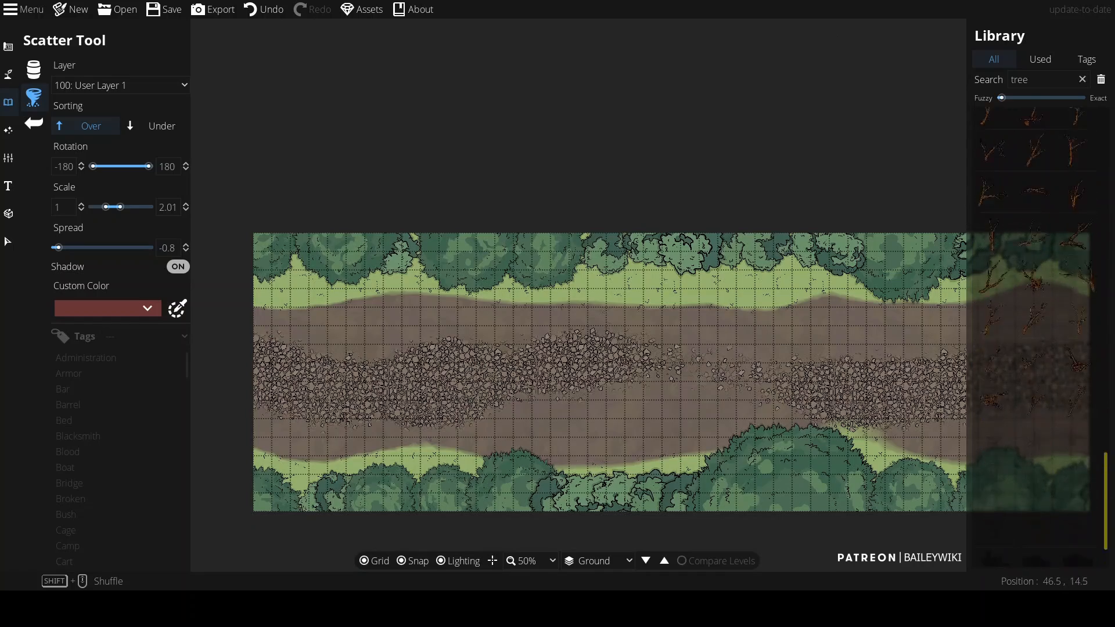
{"action": "left_click", "coordinate": [119, 85]}
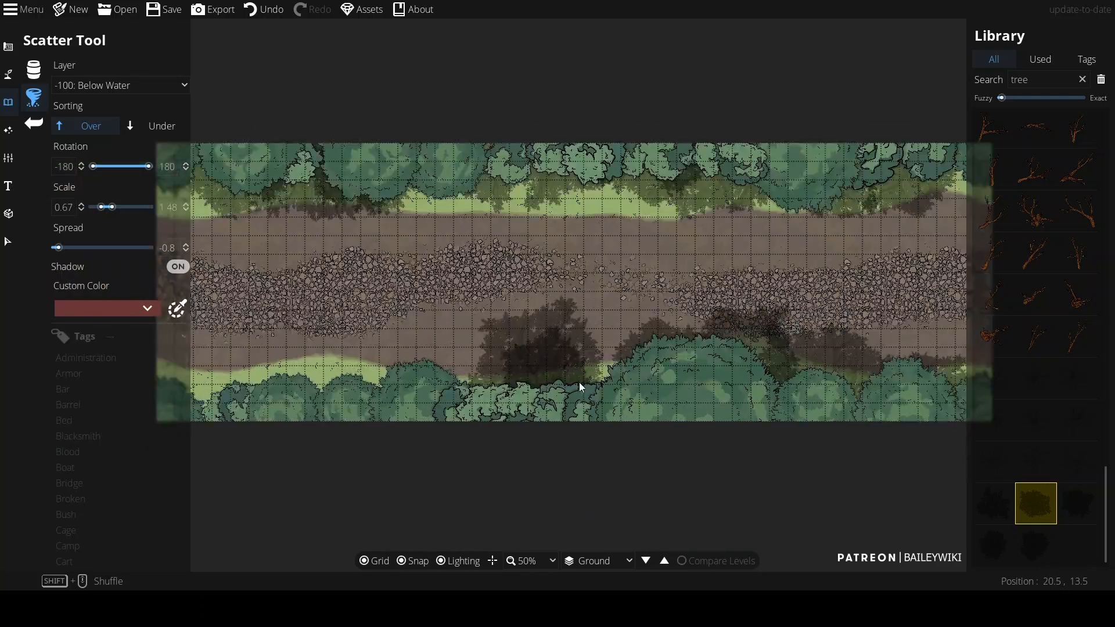
Step: Zoom out from the shadowed road and return to the Terrain Brush
{"action": "scroll", "scroll_direction": "down", "scroll_amount": 3}
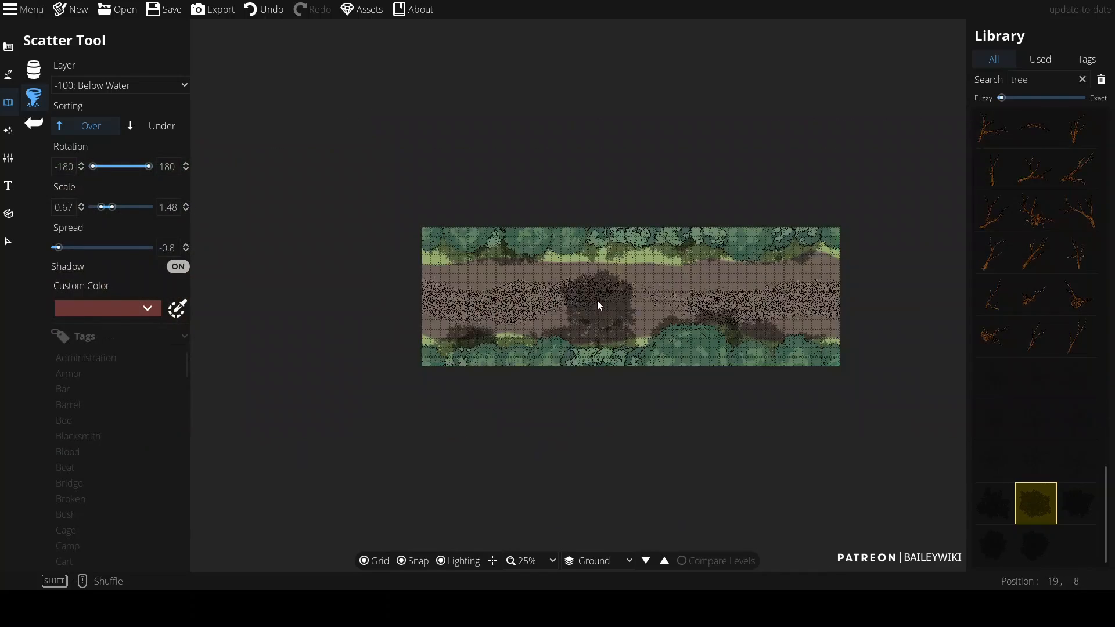
{"action": "left_click", "coordinate": [9, 73]}
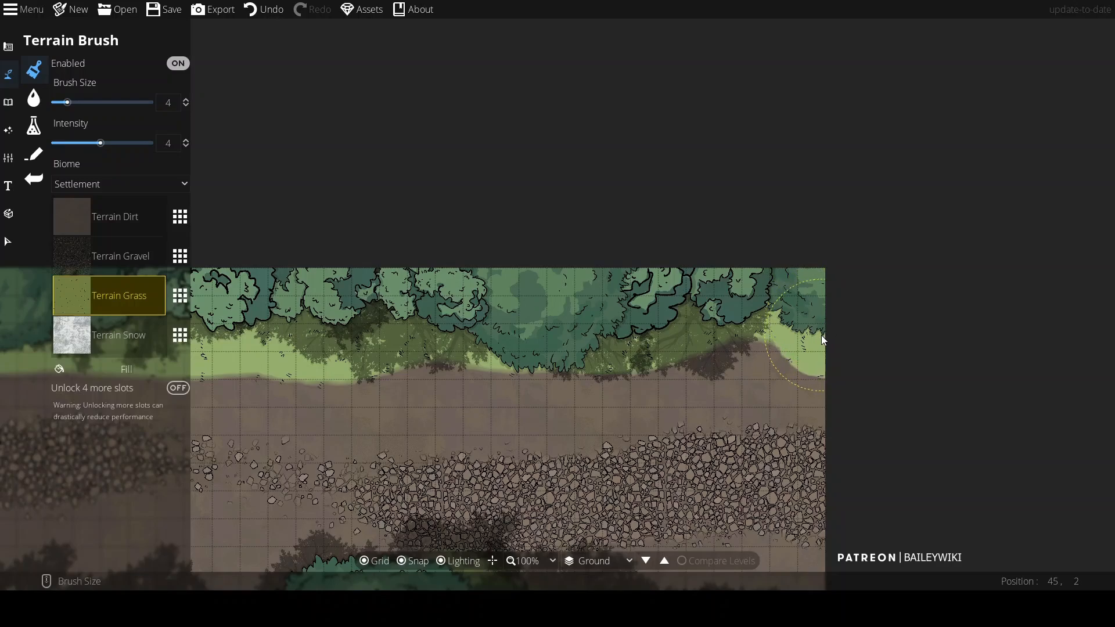
Step: Paint grass at the map's right edge so both edges match
{"action": "left_click", "coordinate": [119, 256]}
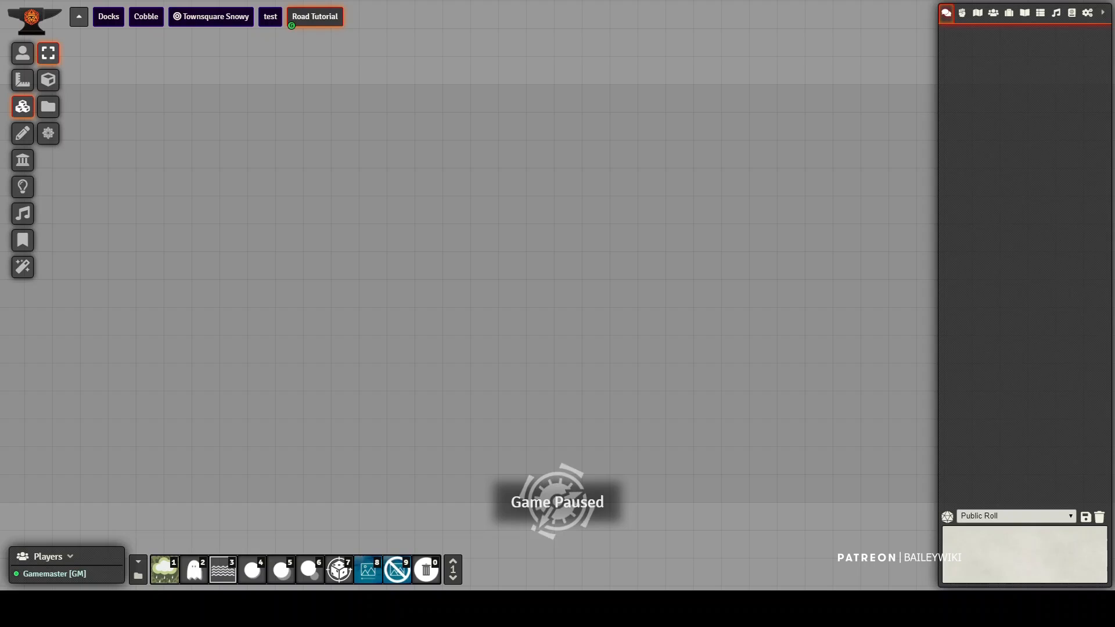
Step: Configure the Road Tutorial scene and browse for its background image
{"action": "left_click", "coordinate": [315, 16]}
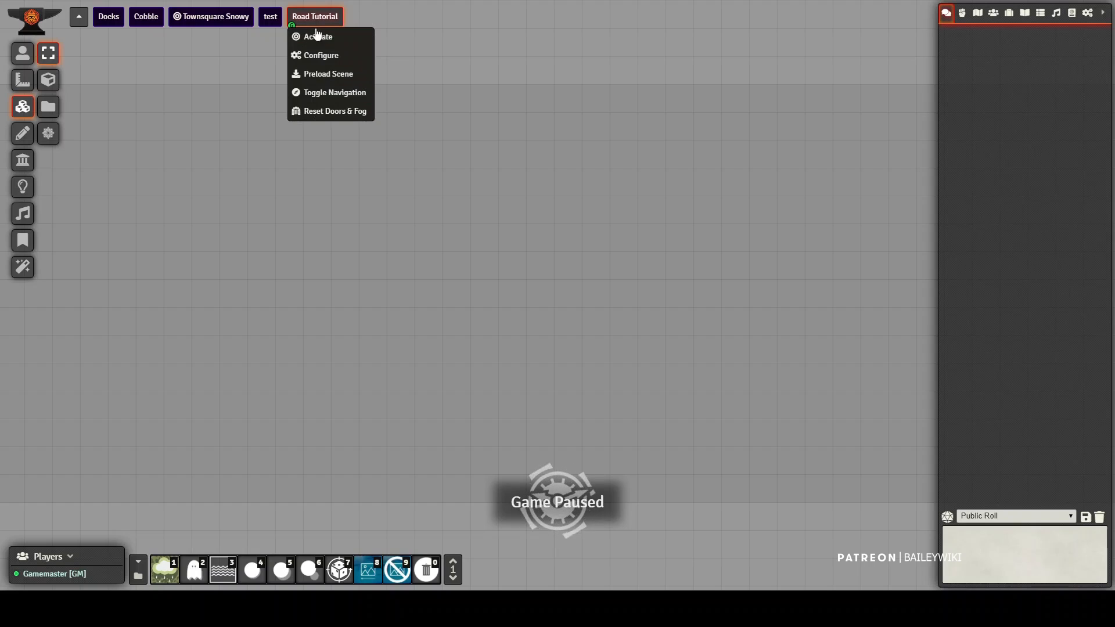
{"action": "left_click", "coordinate": [320, 56]}
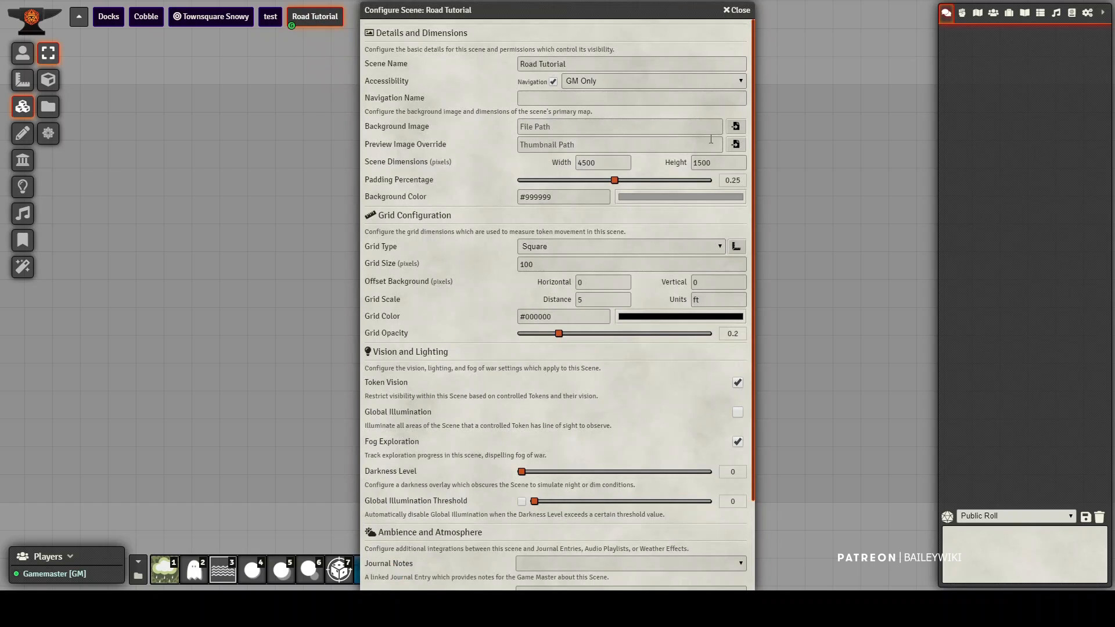
{"action": "left_click", "coordinate": [735, 125]}
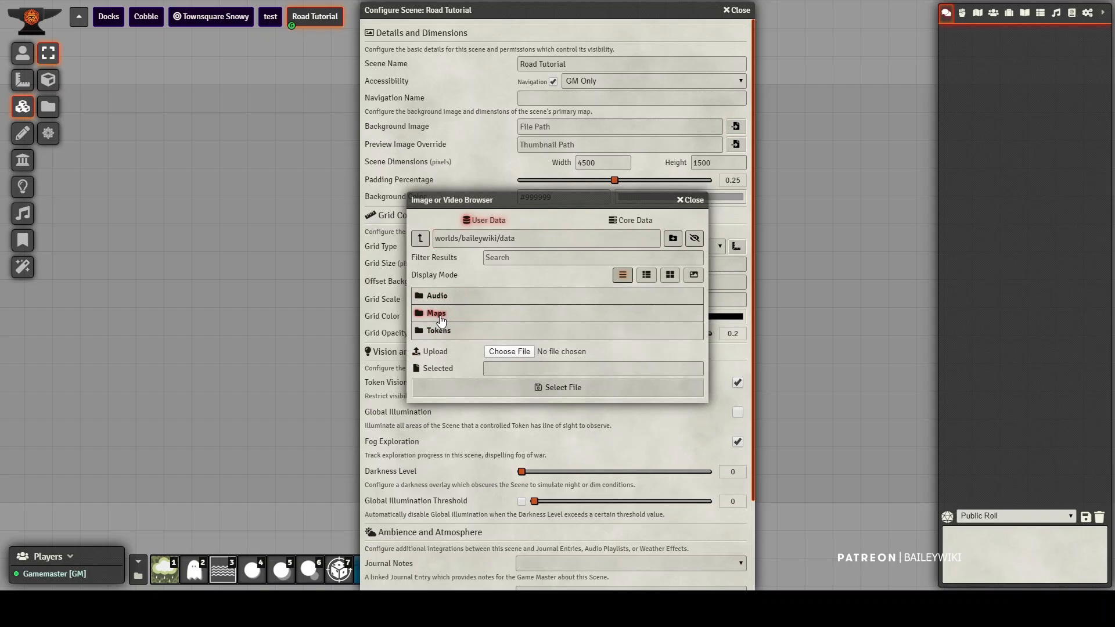
Step: Select forest-road-demo.png from the Maps folder as the scene background
{"action": "left_click", "coordinate": [437, 312]}
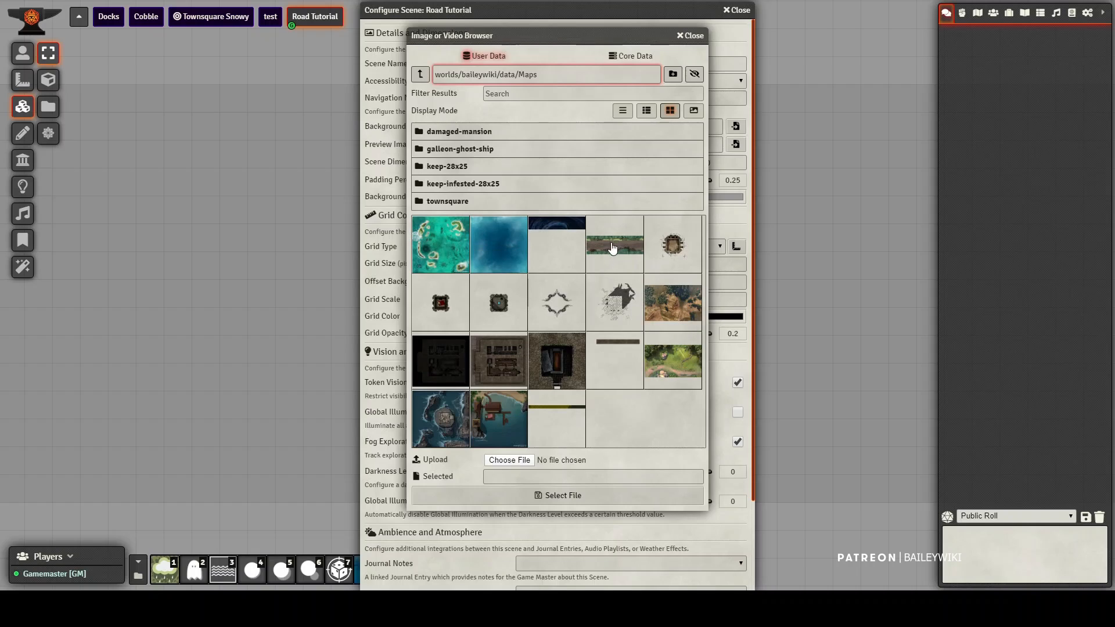
{"action": "left_click", "coordinate": [613, 245]}
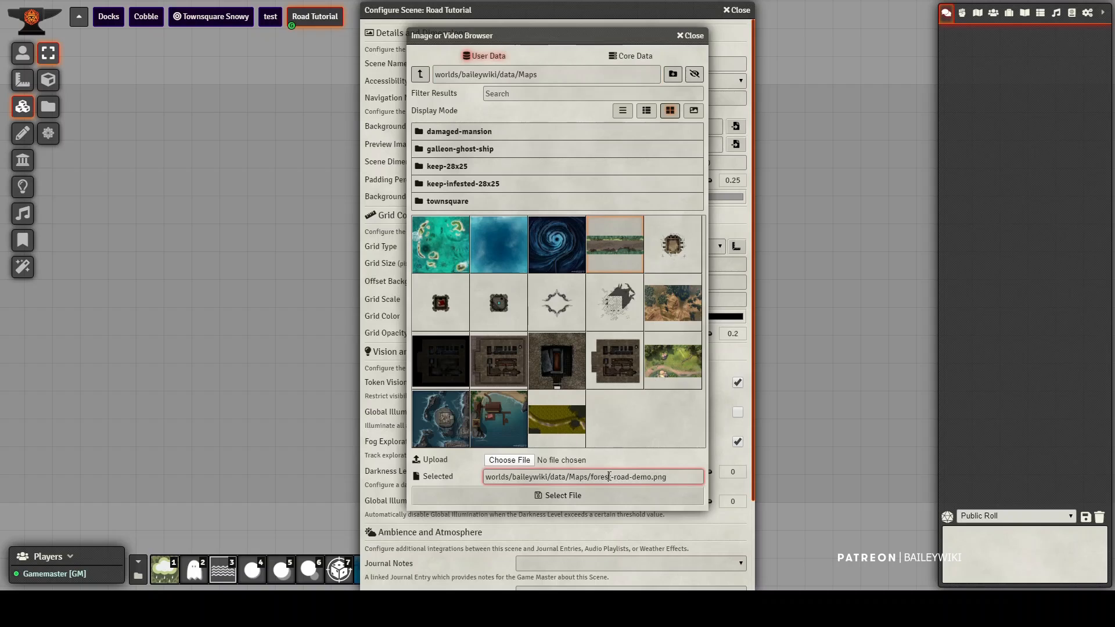
{"action": "left_click", "coordinate": [559, 495]}
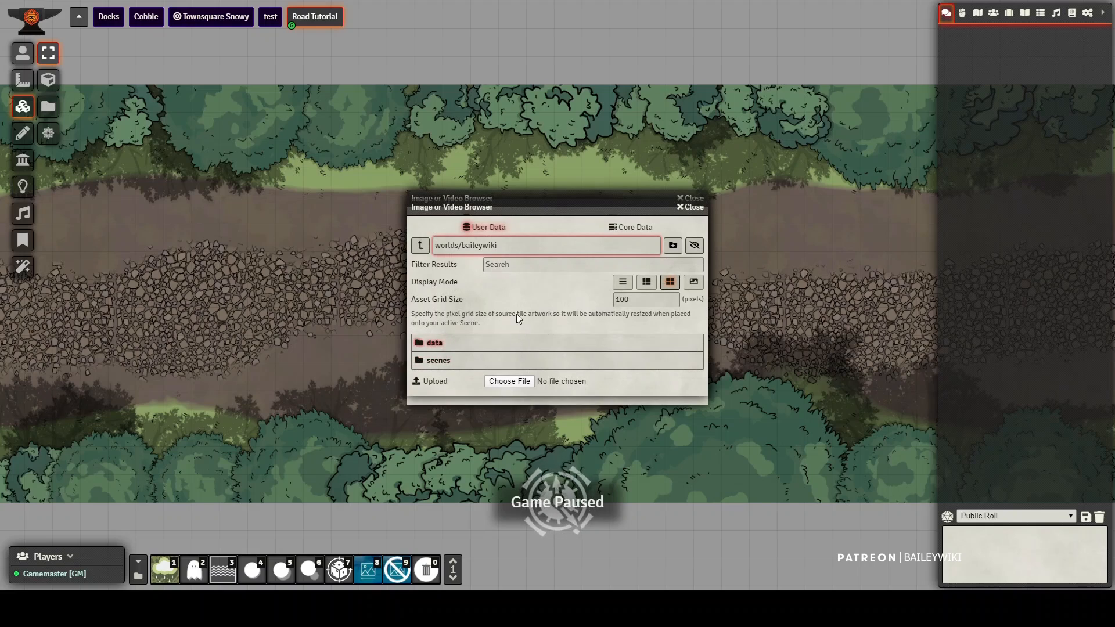
Step: Browse the data folders for the forest road image and close the browser
{"action": "left_click", "coordinate": [437, 360]}
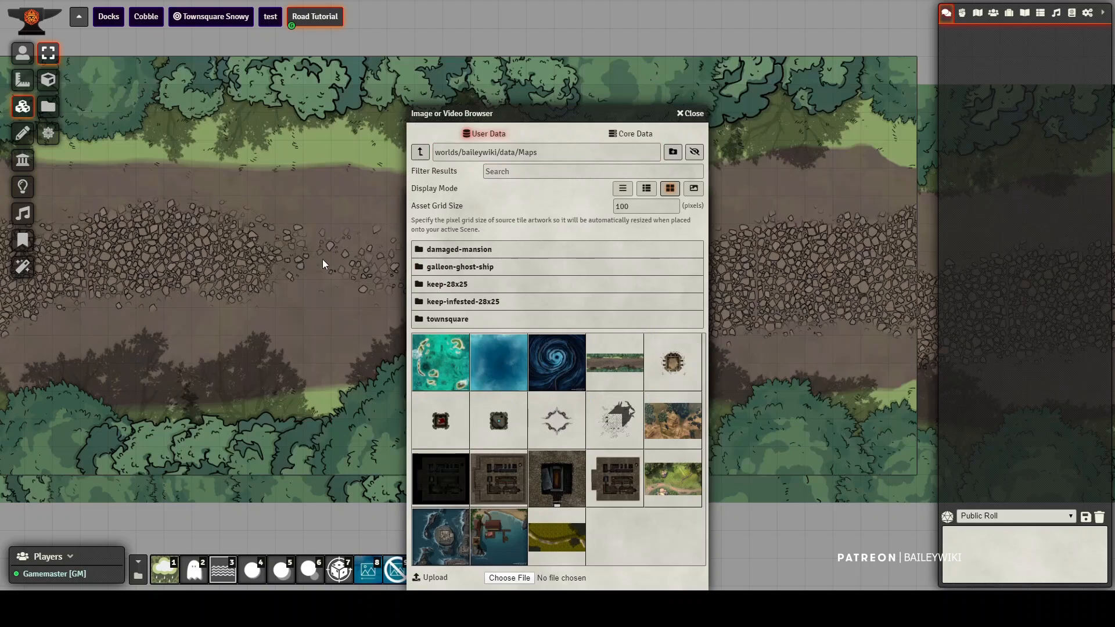
{"action": "left_click", "coordinate": [419, 151]}
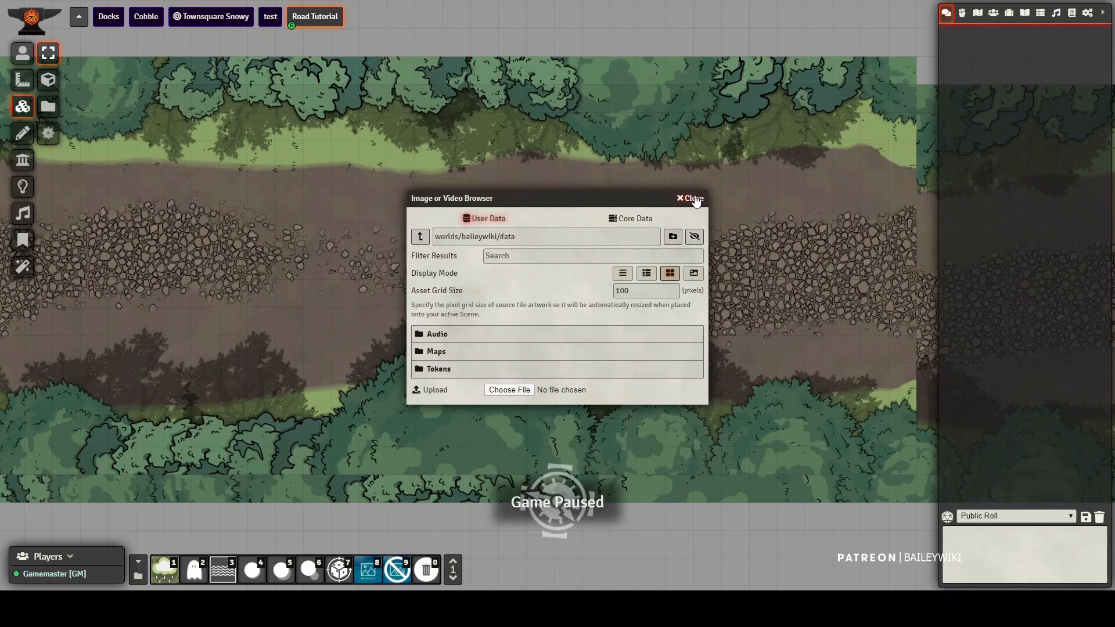
{"action": "left_click", "coordinate": [688, 197]}
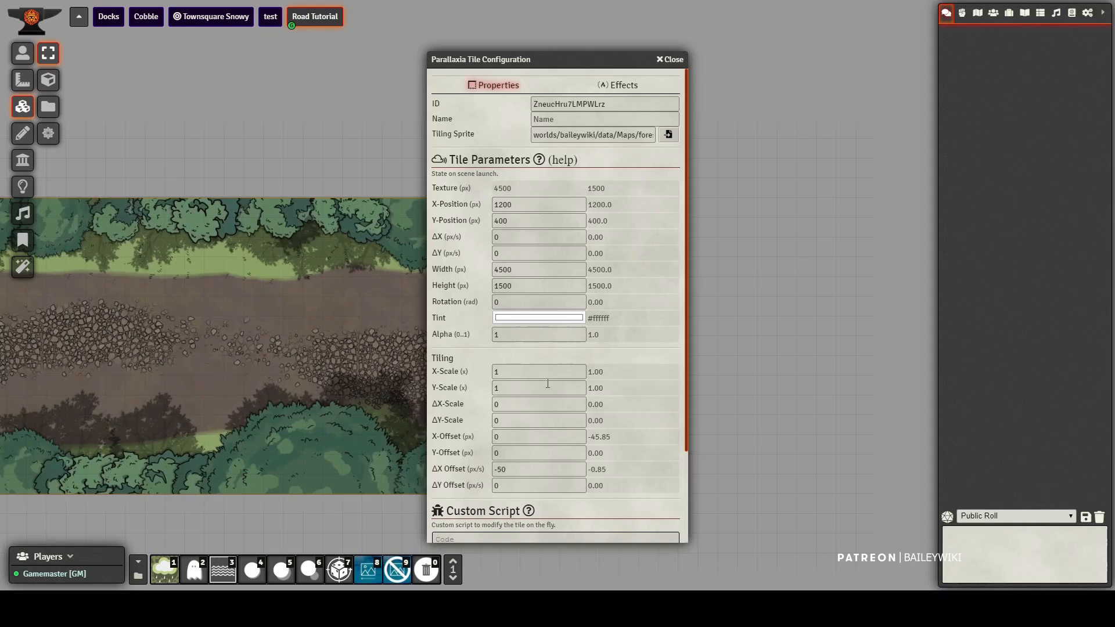
Step: Enter the tile's ΔX Offset scroll speed under Properties and save its settings
{"action": "left_click", "coordinate": [625, 85]}
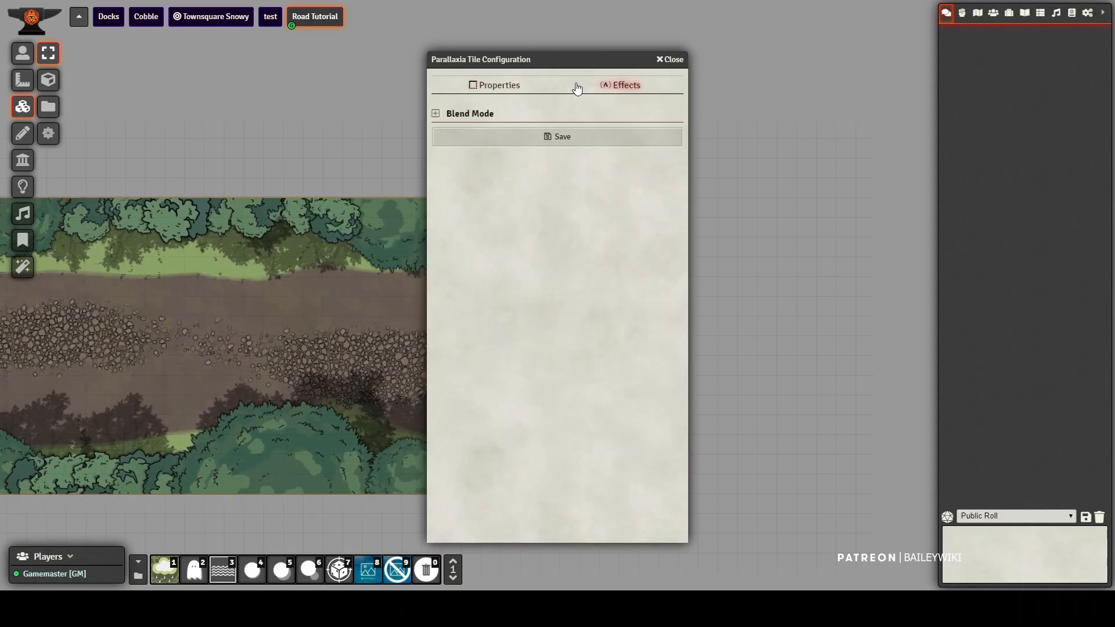
{"action": "left_click", "coordinate": [498, 85]}
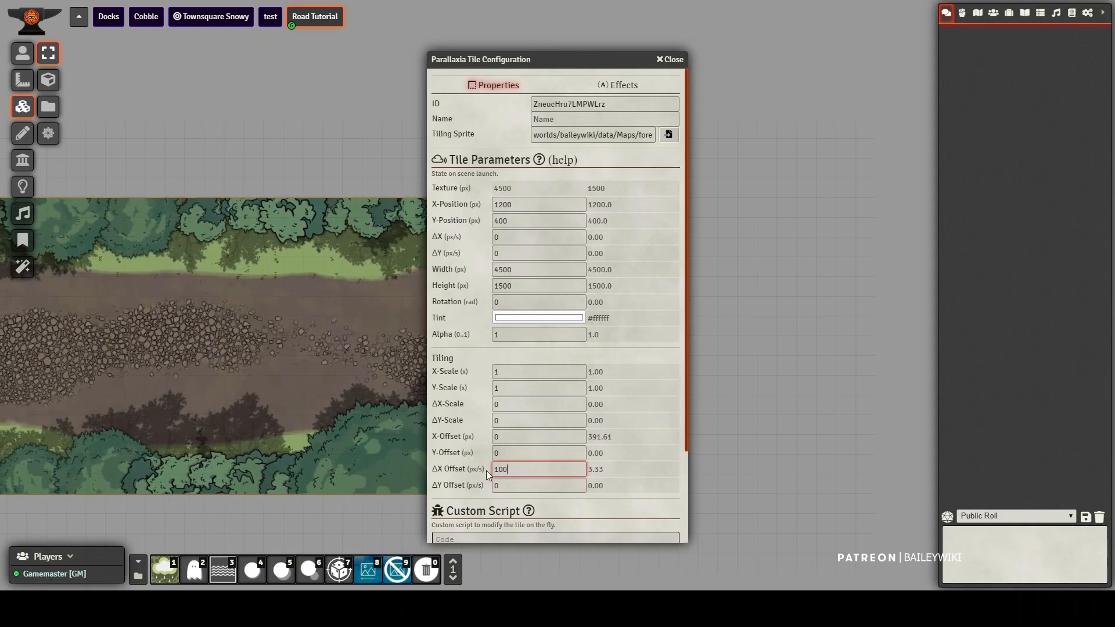
{"action": "type", "text": "500"}
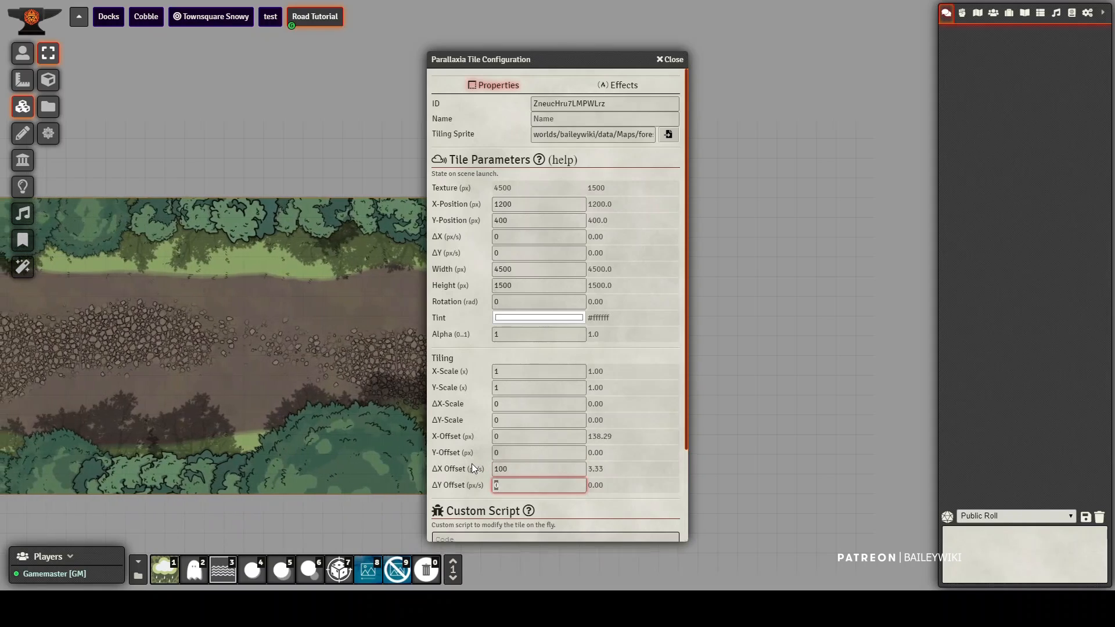
{"action": "left_click", "coordinate": [993, 12]}
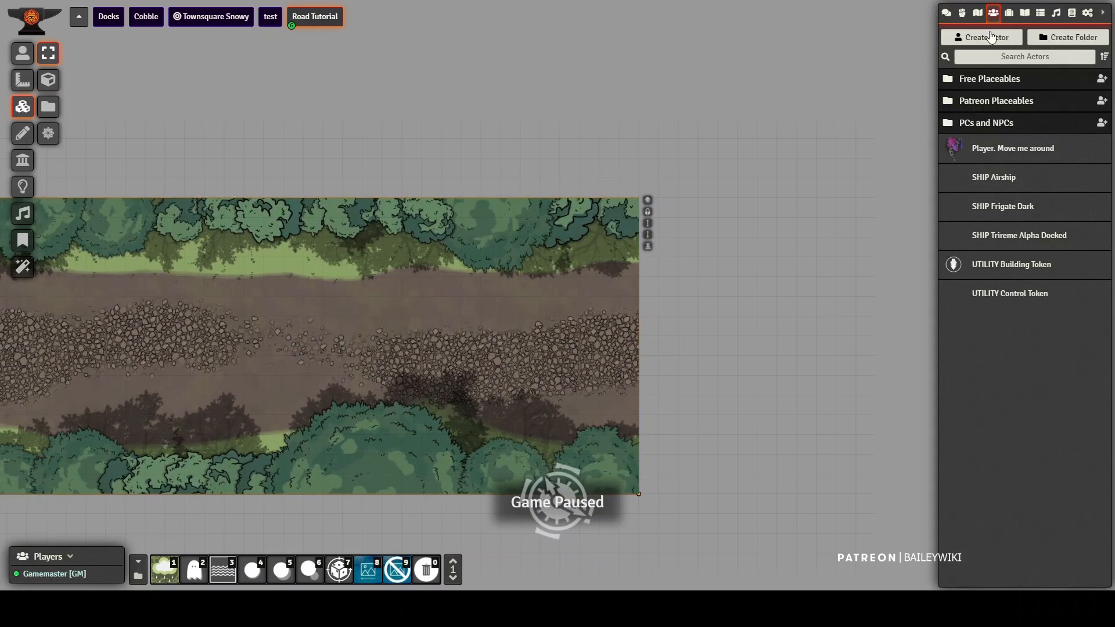
Step: Place the Cart token from Patreon Placeables on the road and toggle Parallaxia on
{"action": "left_click", "coordinate": [996, 100]}
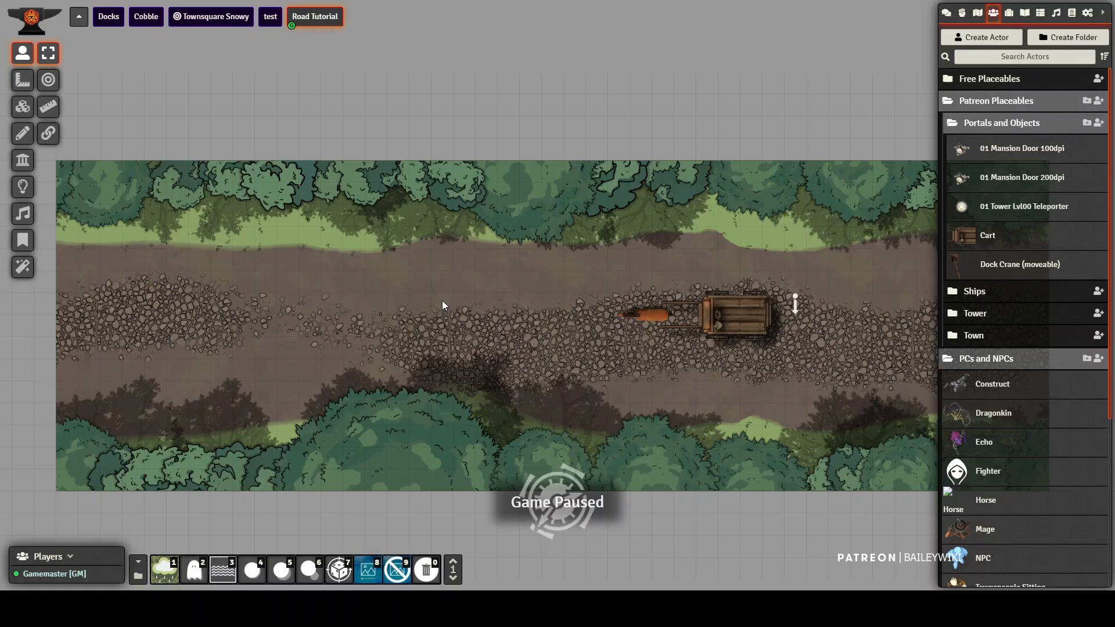
{"action": "left_click", "coordinate": [367, 569]}
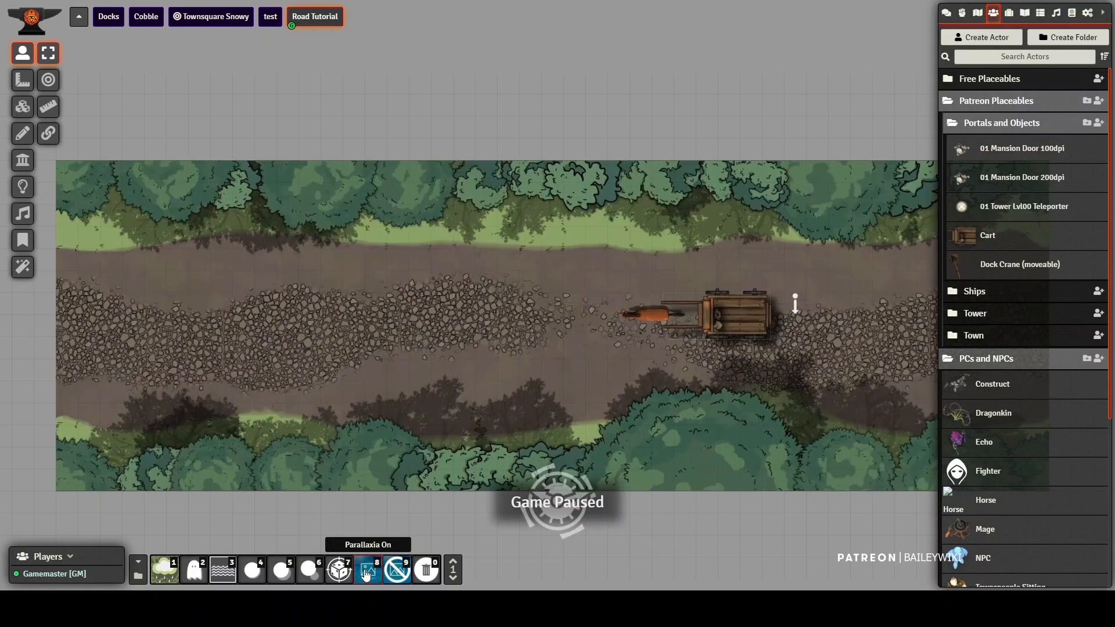
{"action": "left_click", "coordinate": [366, 569]}
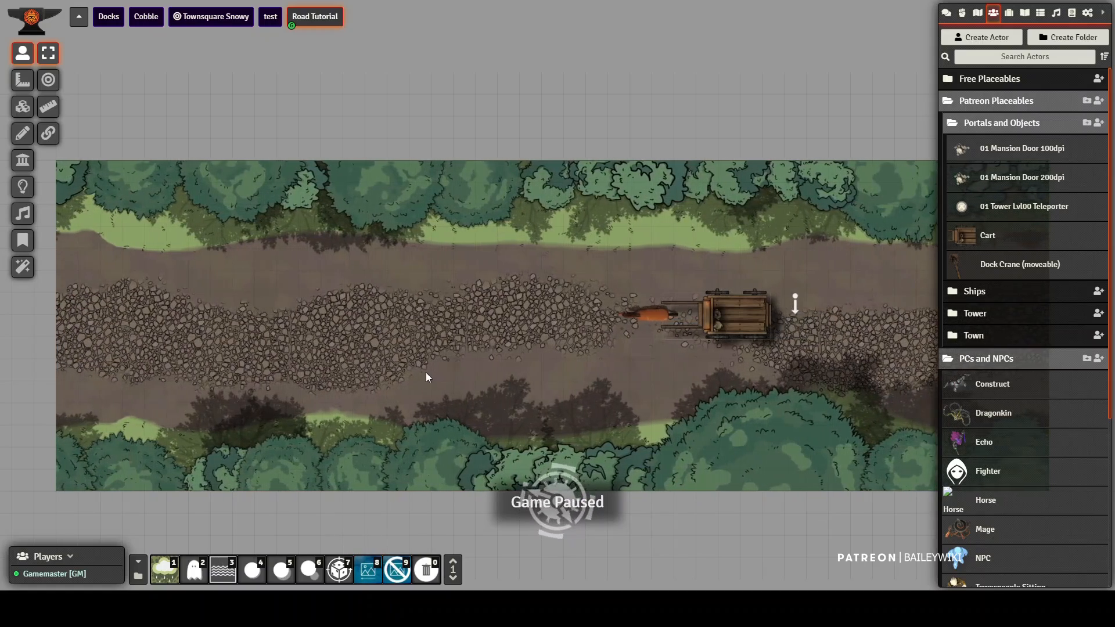